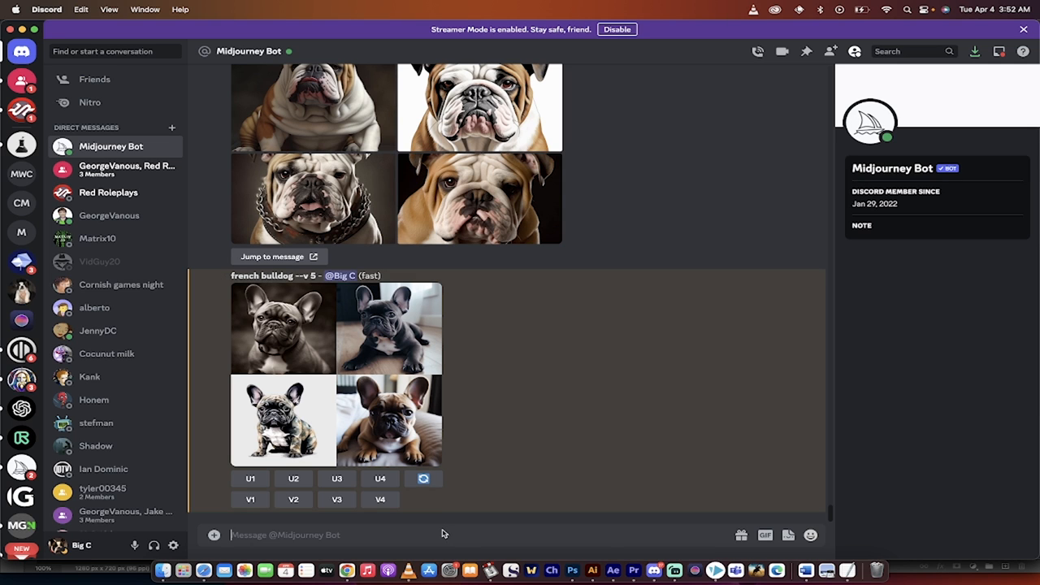
# Send /settings to show Midjourney's settings panel below the French bulldog grid
pyautogui.write('/settings')
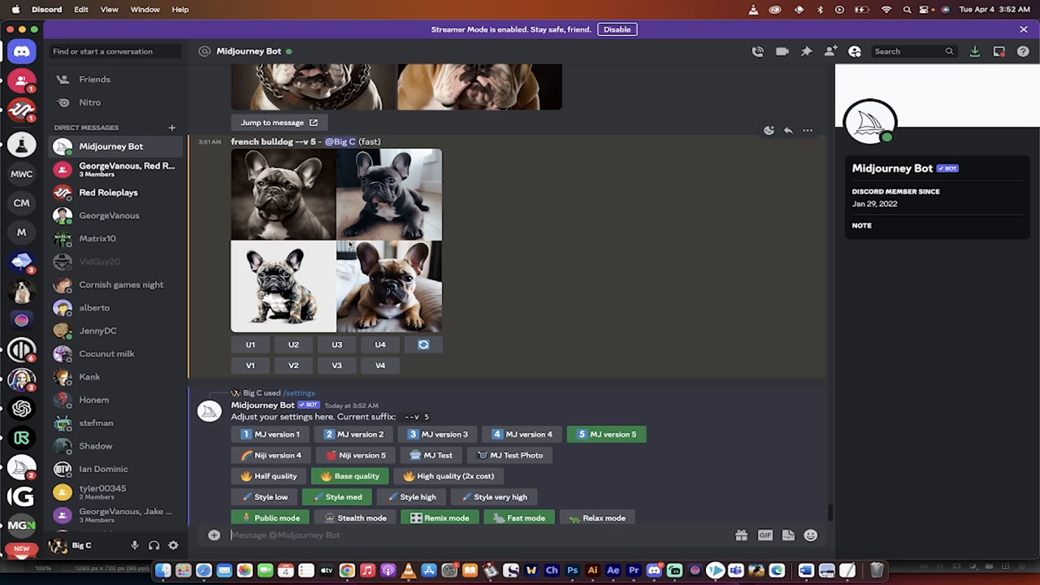
pyautogui.moveTo(414, 273)
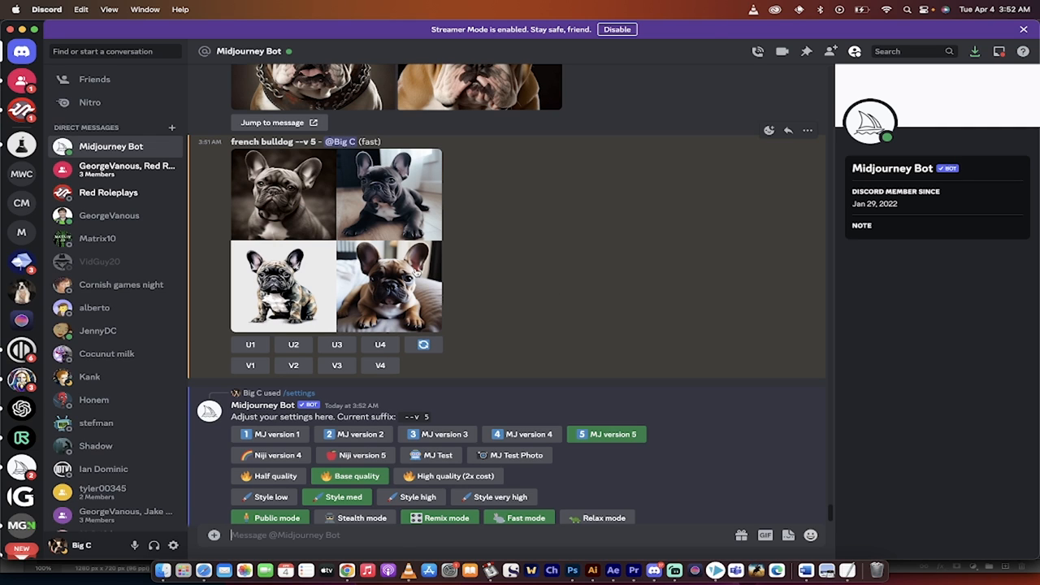
pyautogui.moveTo(364, 247)
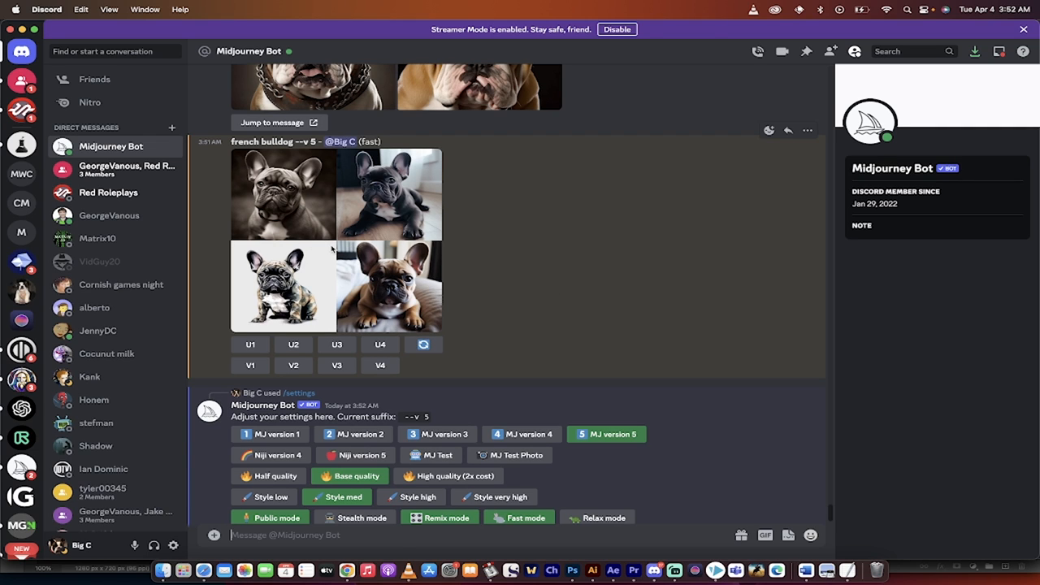
pyautogui.moveTo(328, 238)
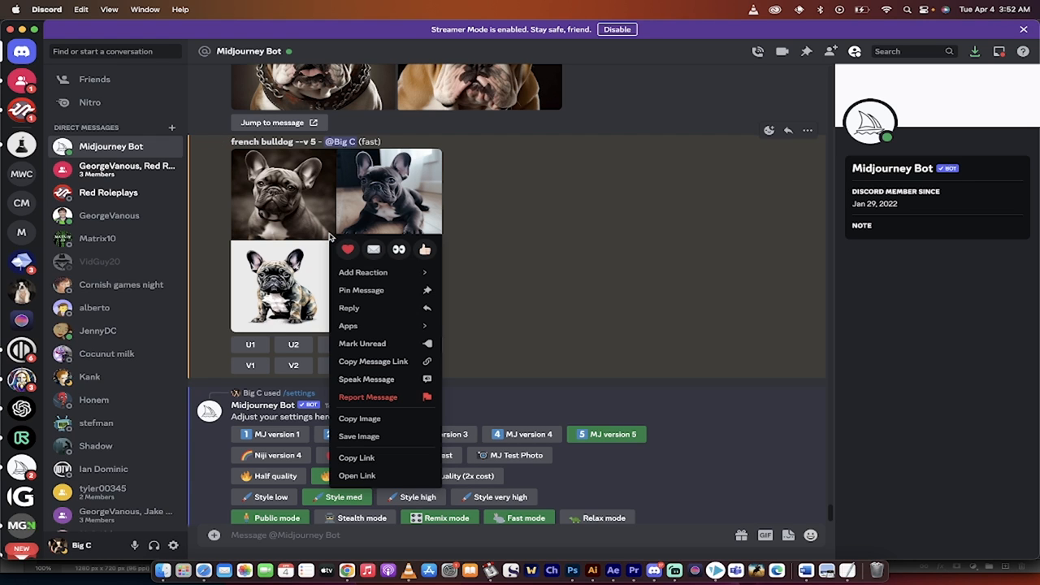
# Use Apps > DM Results on the bulldog grid message to get its Job ID and Seed
pyautogui.click(364, 273)
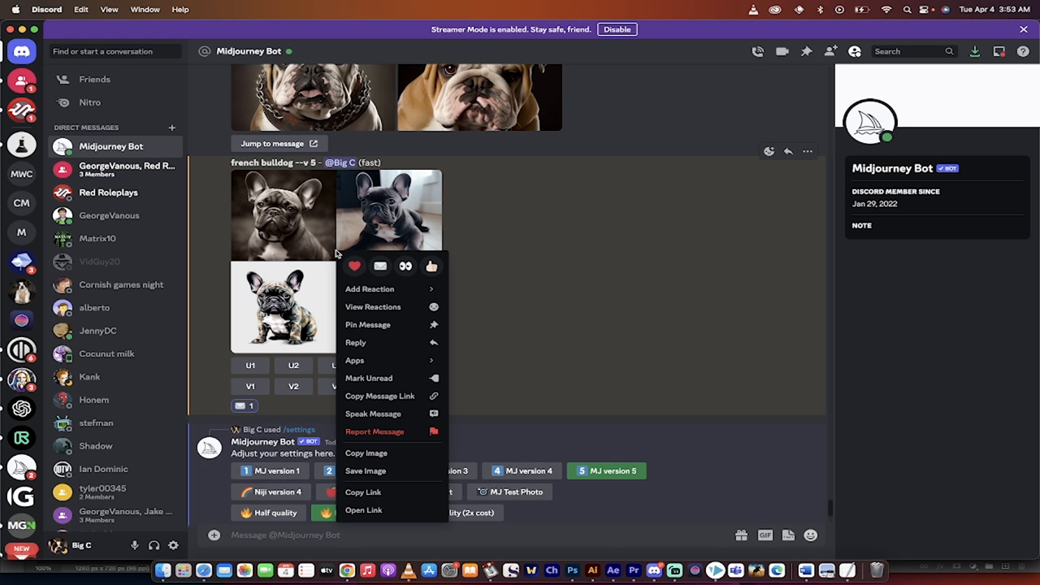
pyautogui.moveTo(354, 304)
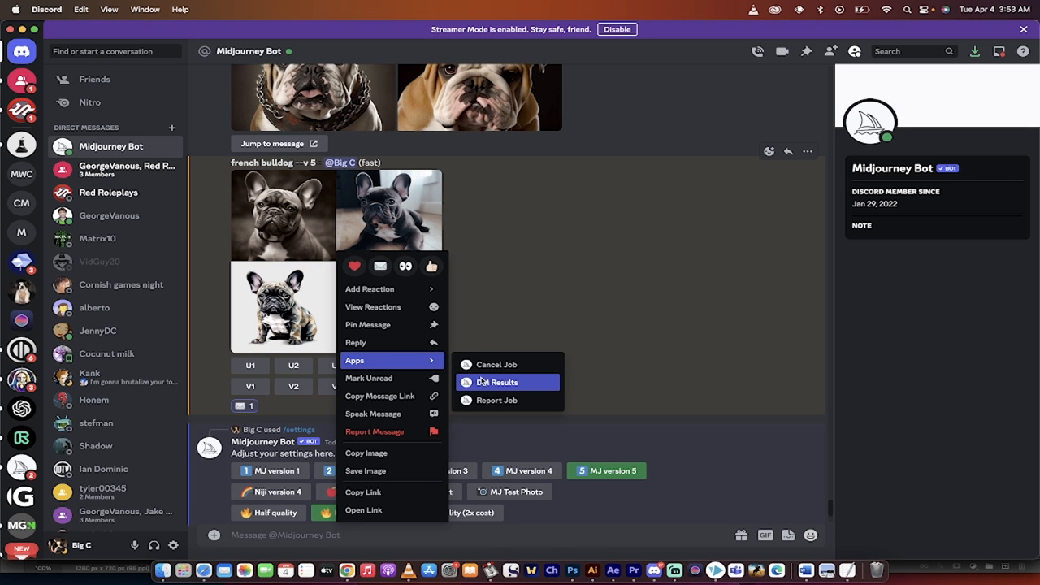
pyautogui.click(502, 382)
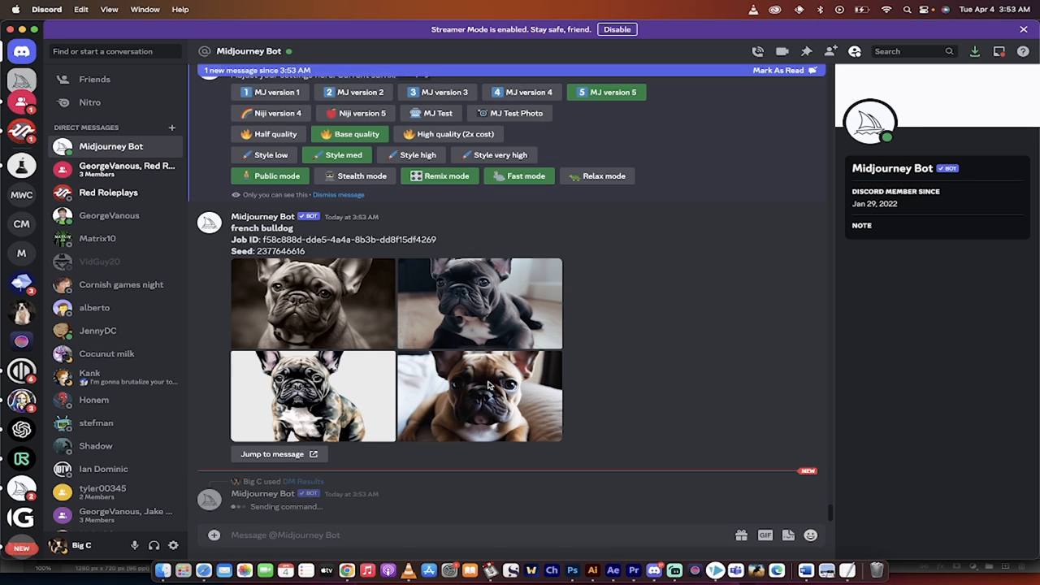
pyautogui.scroll(-3)
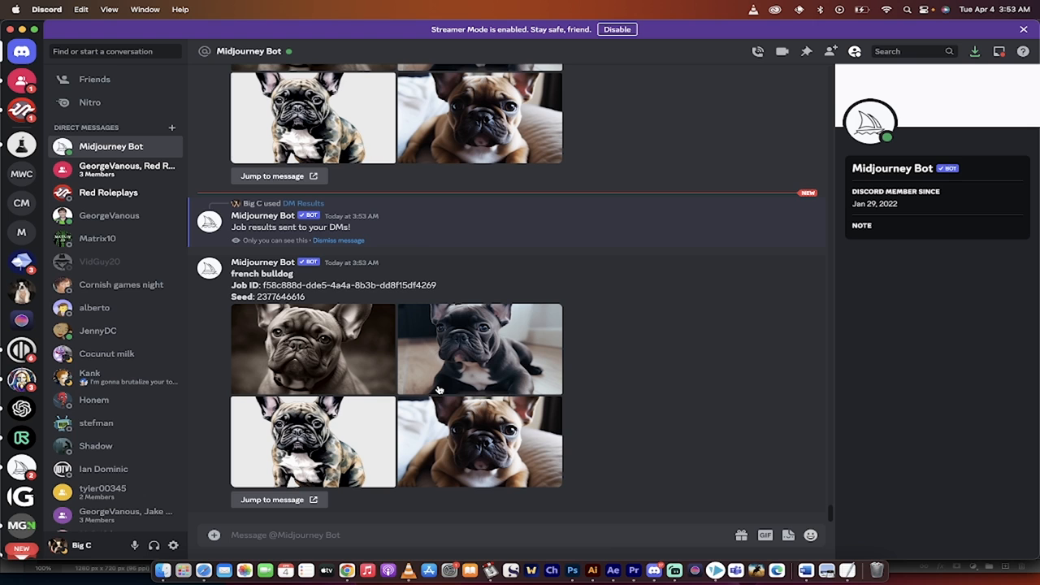